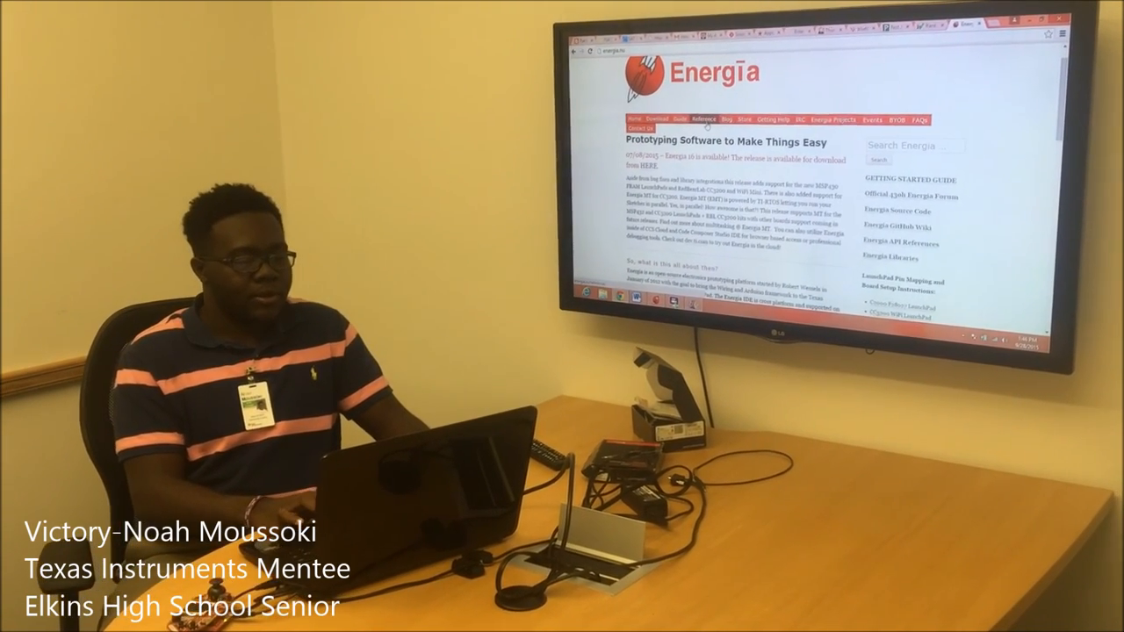
- Go to the Energia Language Reference page via the Reference entry in the navigation bar
left_click(699, 119)
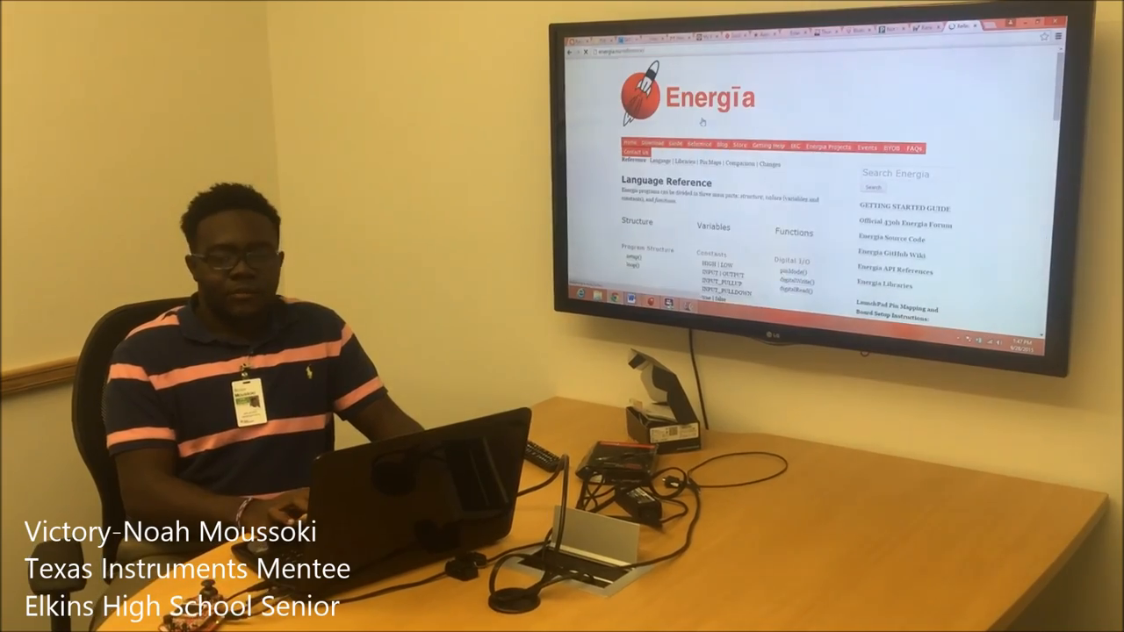